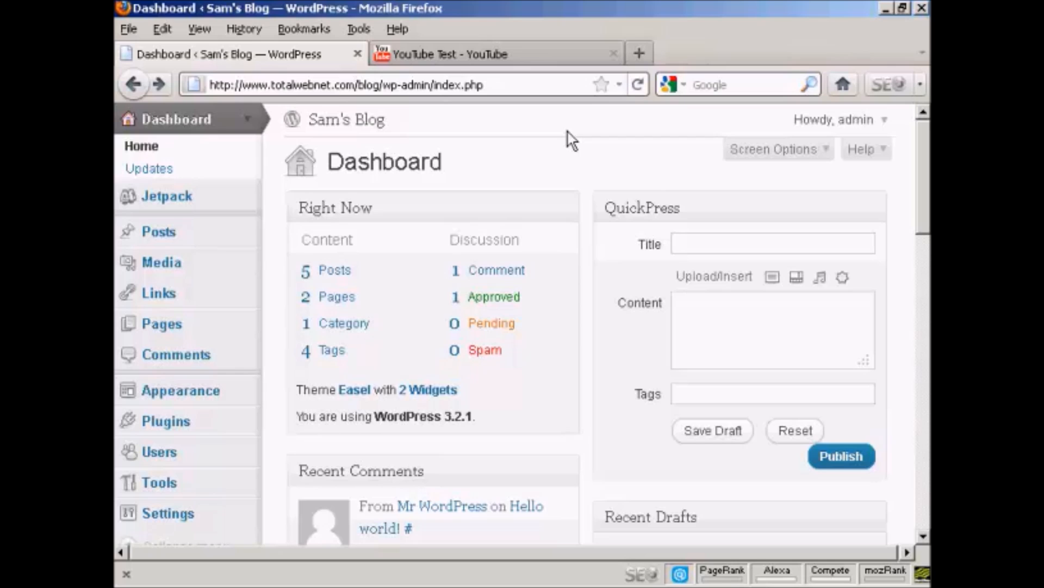
# Step: Switch to the YouTube Test video tab and bring the Share area below the player into view
pyautogui.click(492, 54)
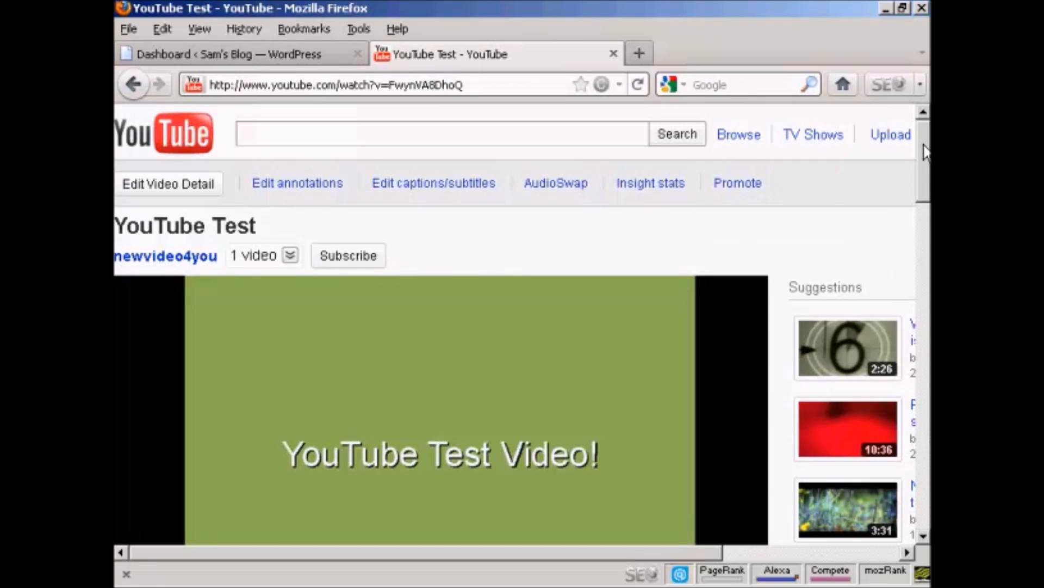
pyautogui.scroll(-3)
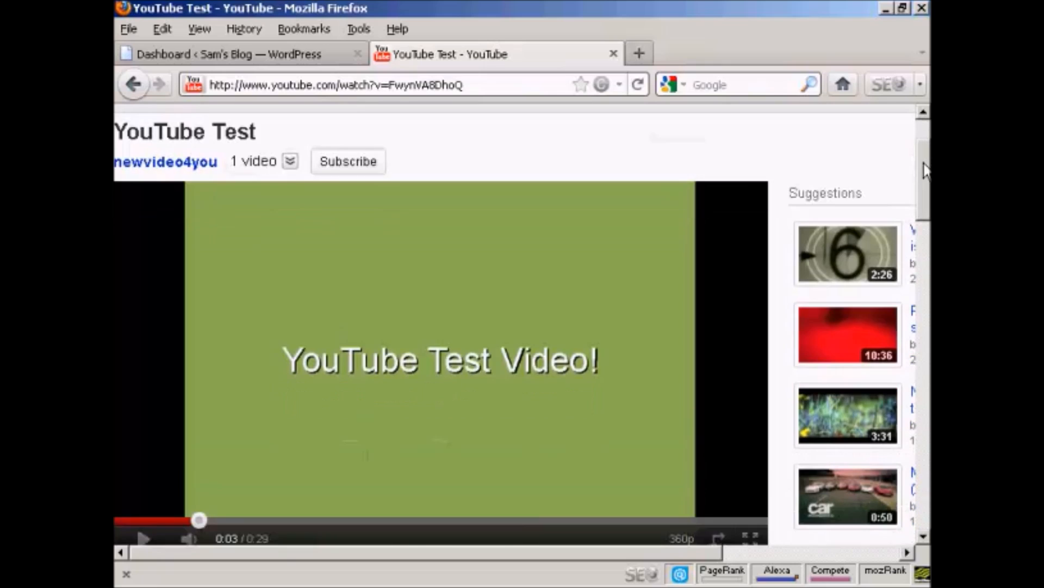
pyautogui.scroll(-3)
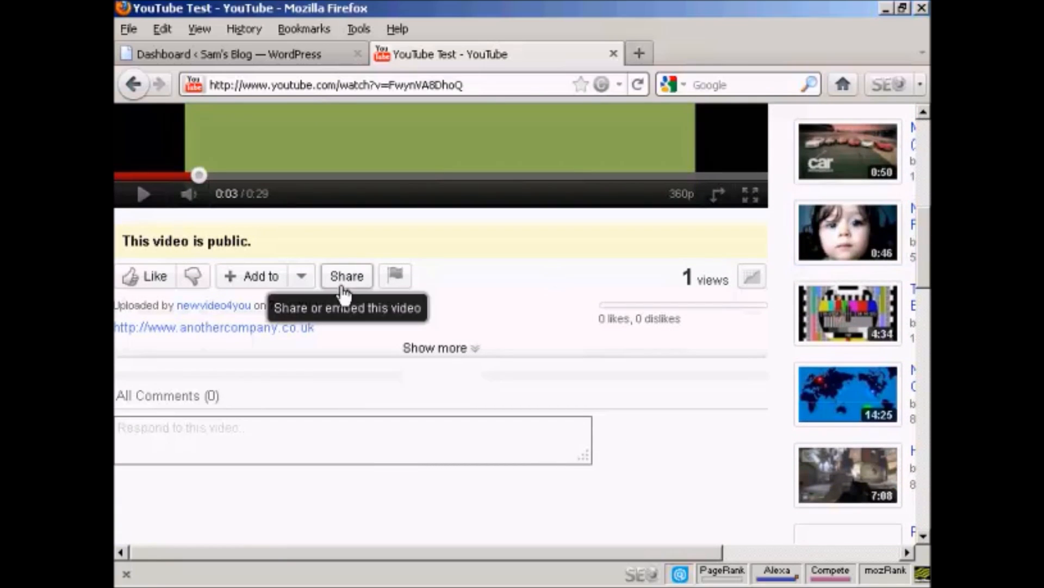
# Step: Reveal the video's Share options and its iframe Embed code
pyautogui.click(346, 275)
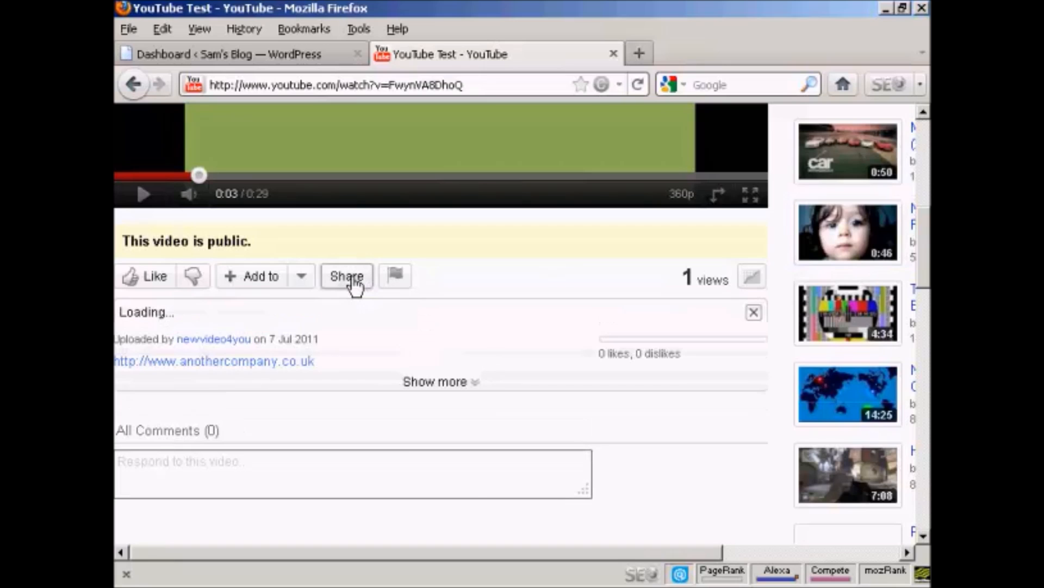
pyautogui.click(346, 275)
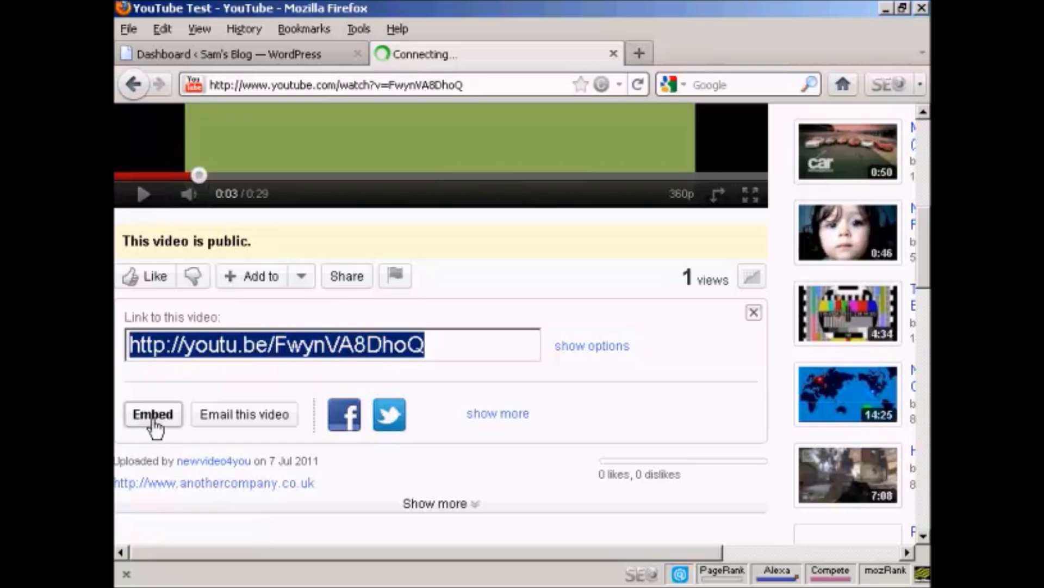
pyautogui.click(152, 413)
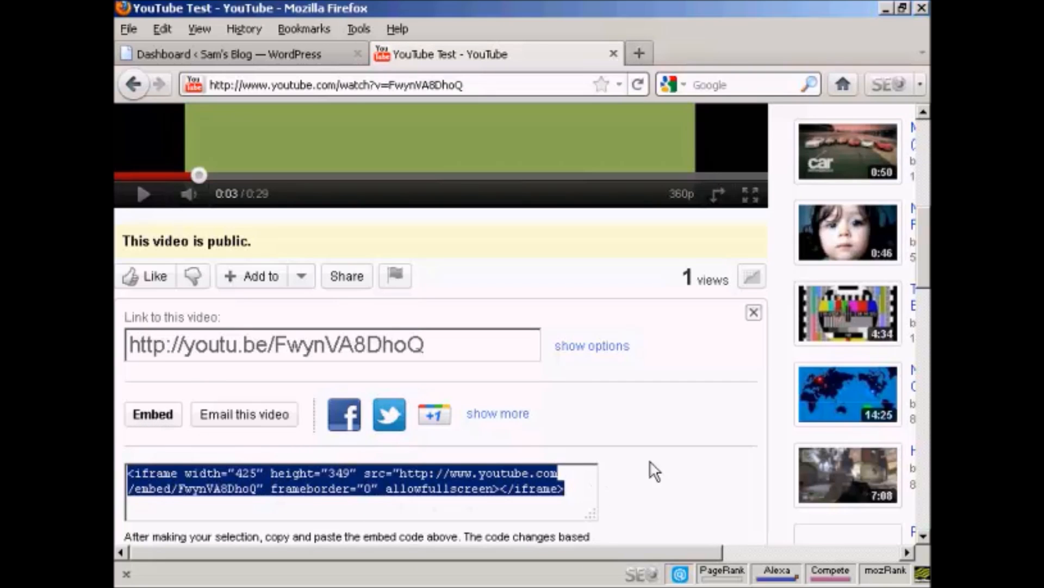
pyautogui.scroll(-3)
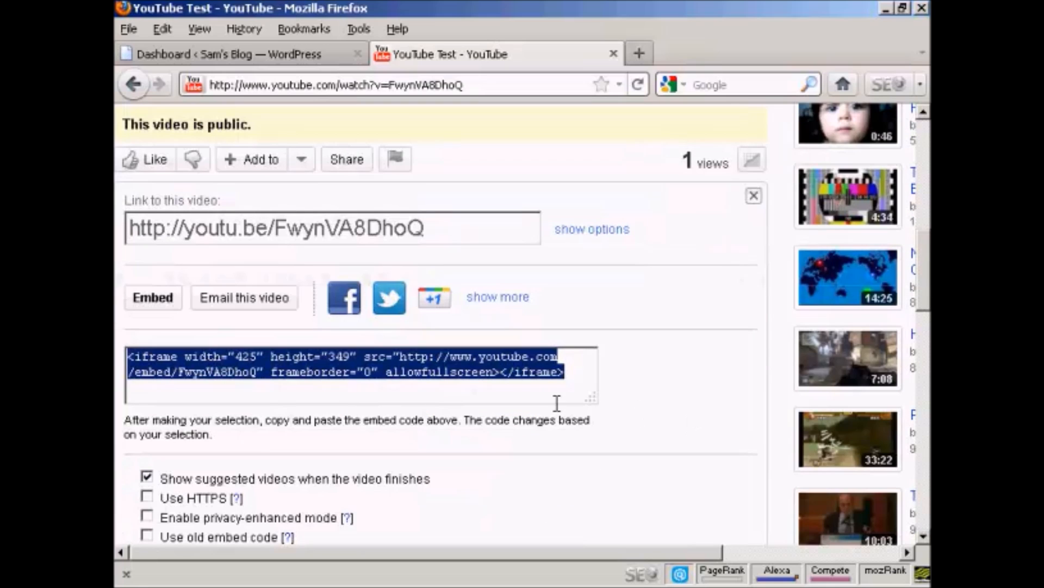
pyautogui.moveTo(160, 491)
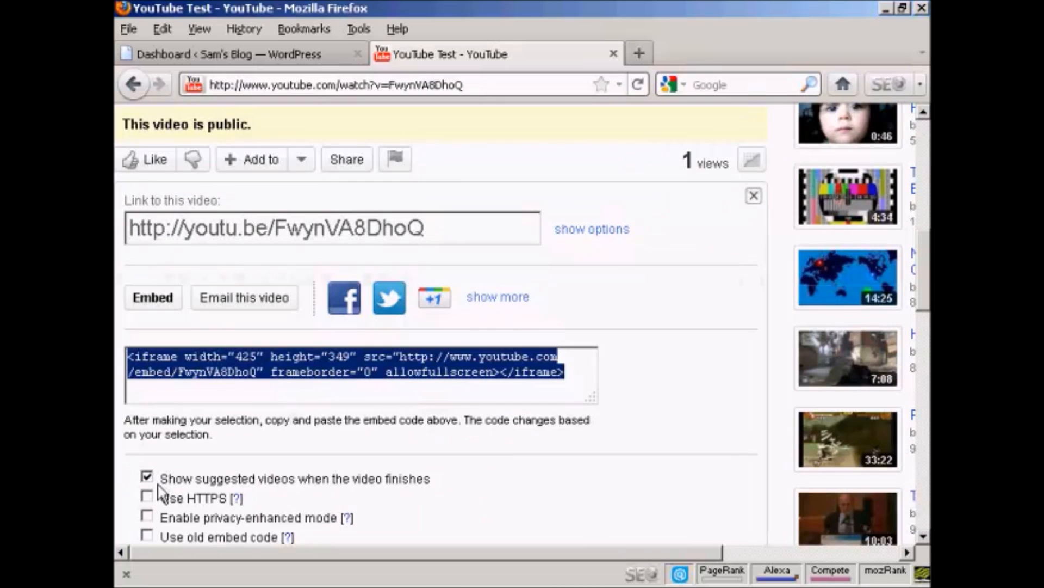
# Step: Disable 'Show suggested videos when the video finishes' and copy the updated embed code
pyautogui.click(147, 475)
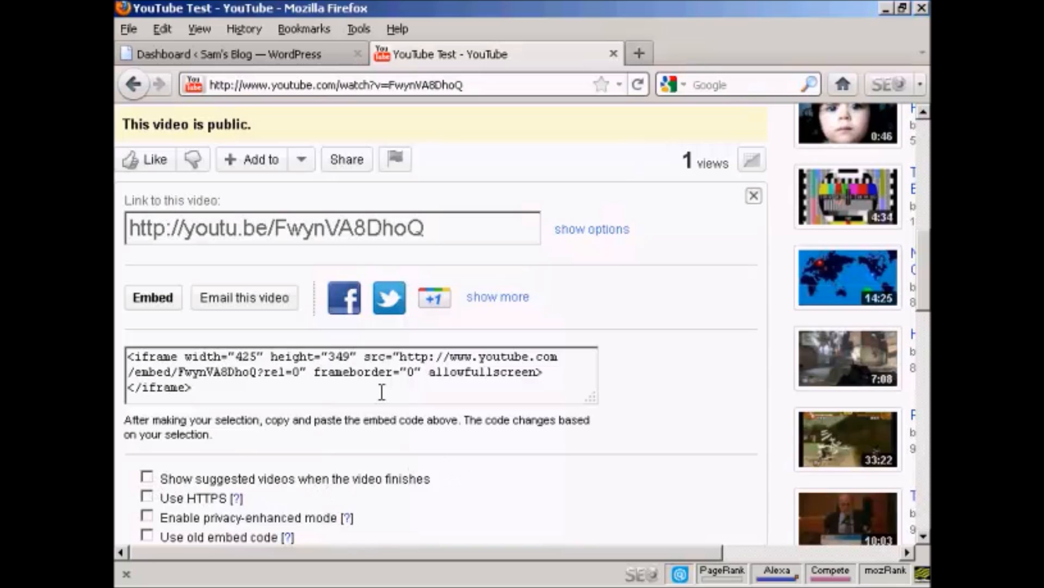
pyautogui.tripleClick(361, 372)
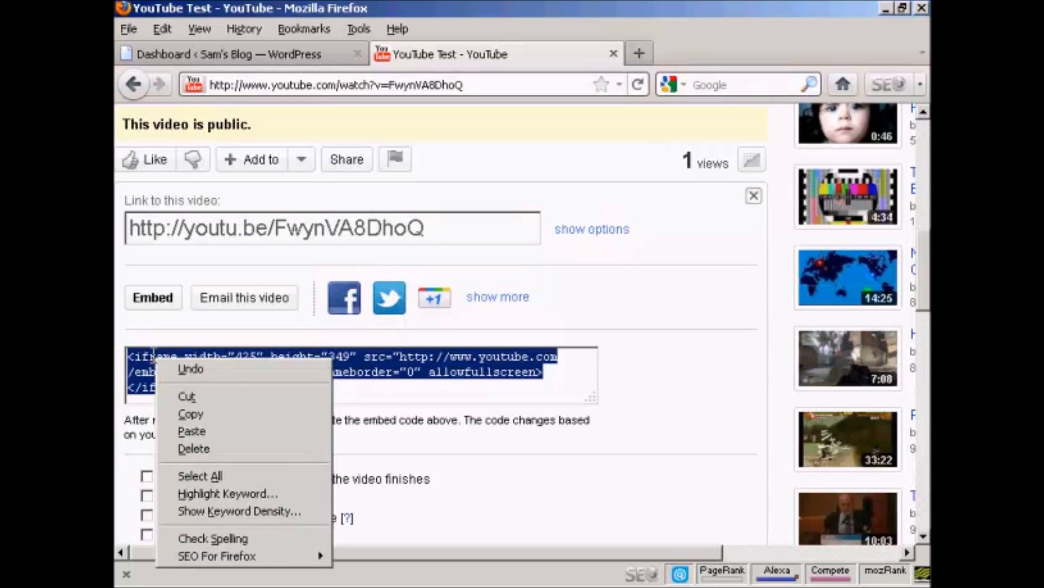
pyautogui.moveTo(193, 414)
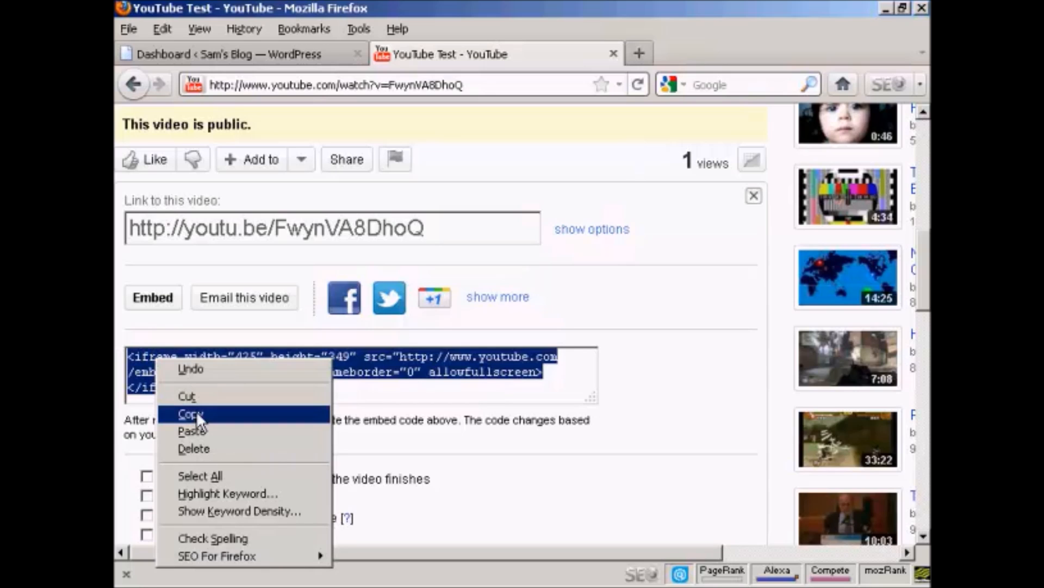
pyautogui.click(190, 413)
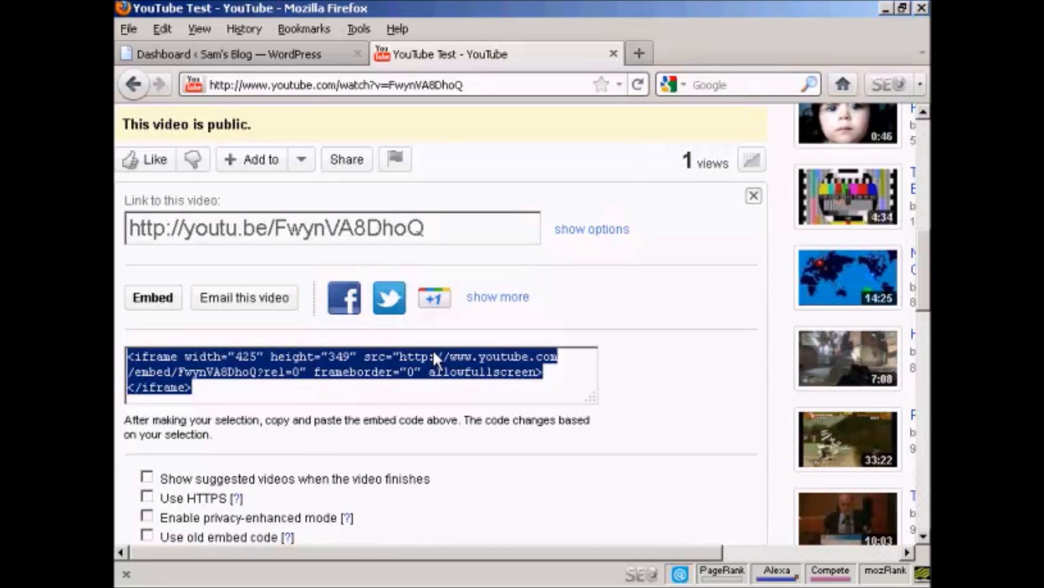
# Step: Return to the WordPress dashboard and start a new post via Posts > Add New
pyautogui.click(239, 54)
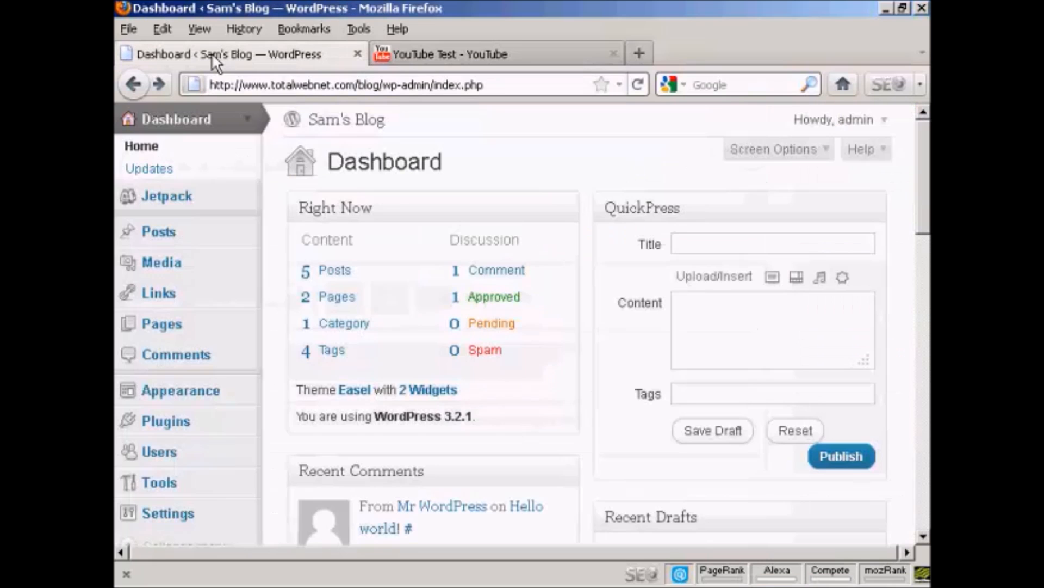
pyautogui.moveTo(158, 231)
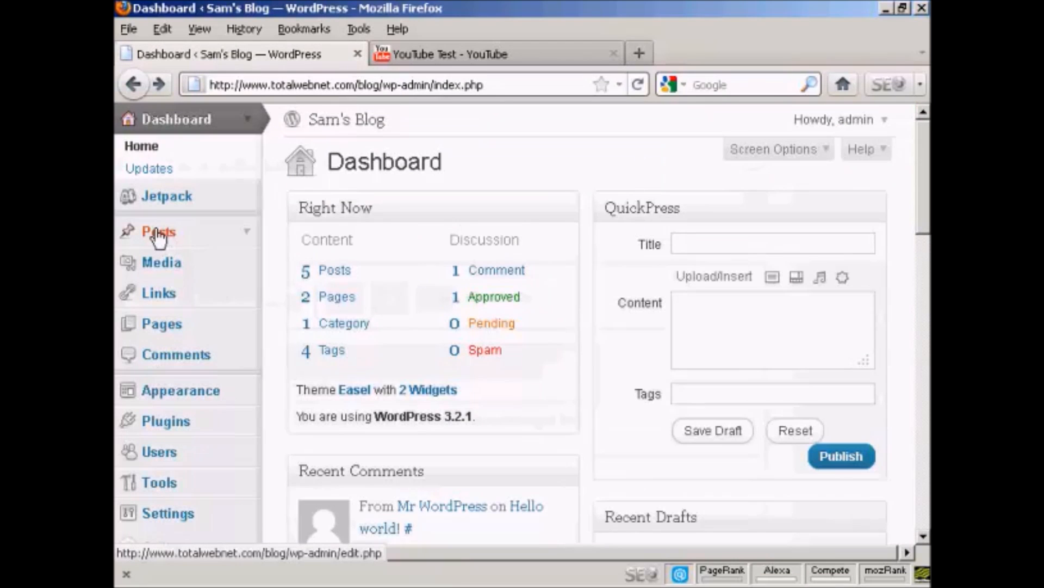
pyautogui.click(158, 231)
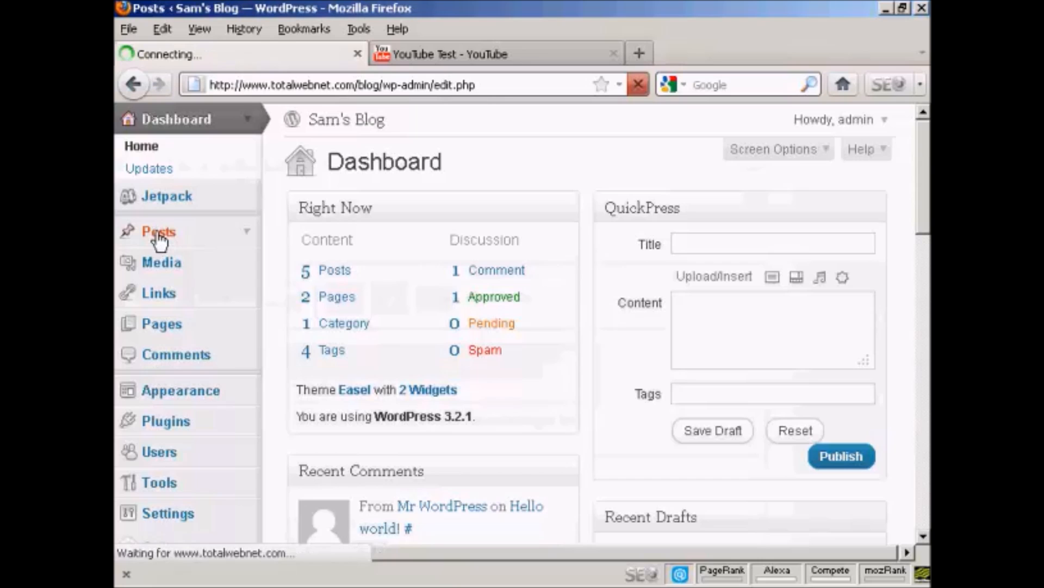
pyautogui.click(159, 230)
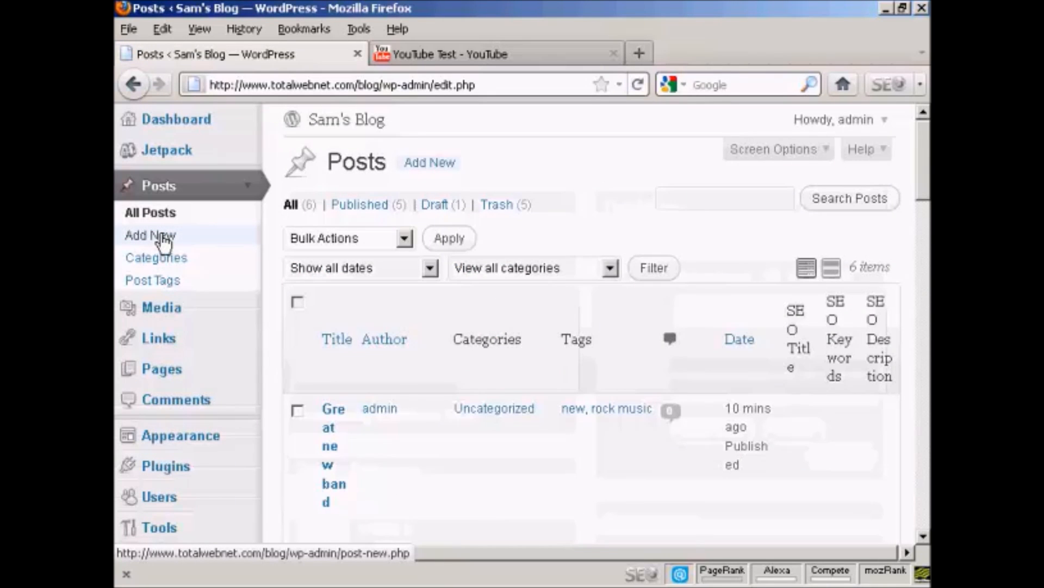
pyautogui.click(151, 235)
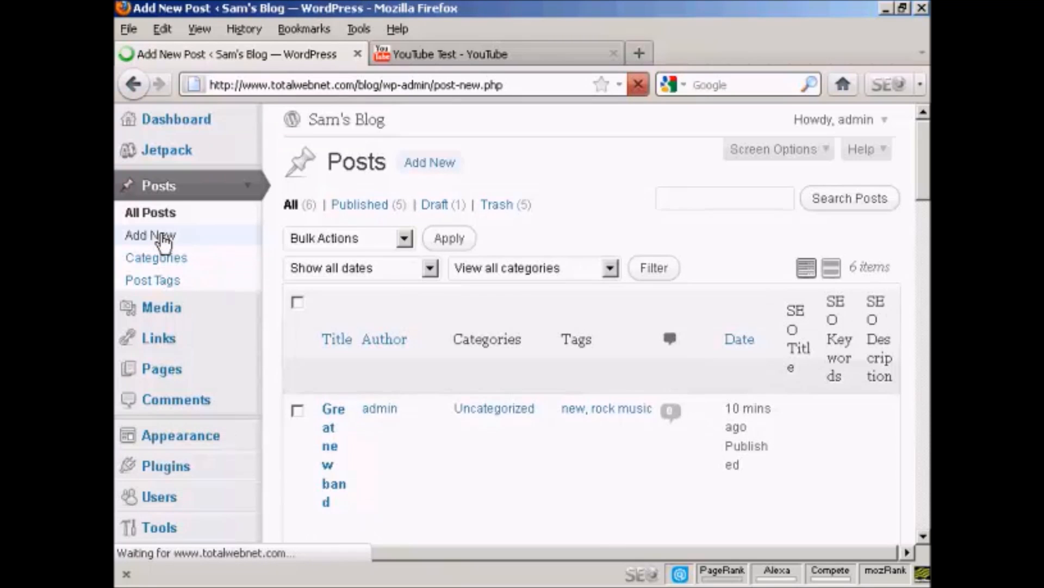
pyautogui.click(150, 235)
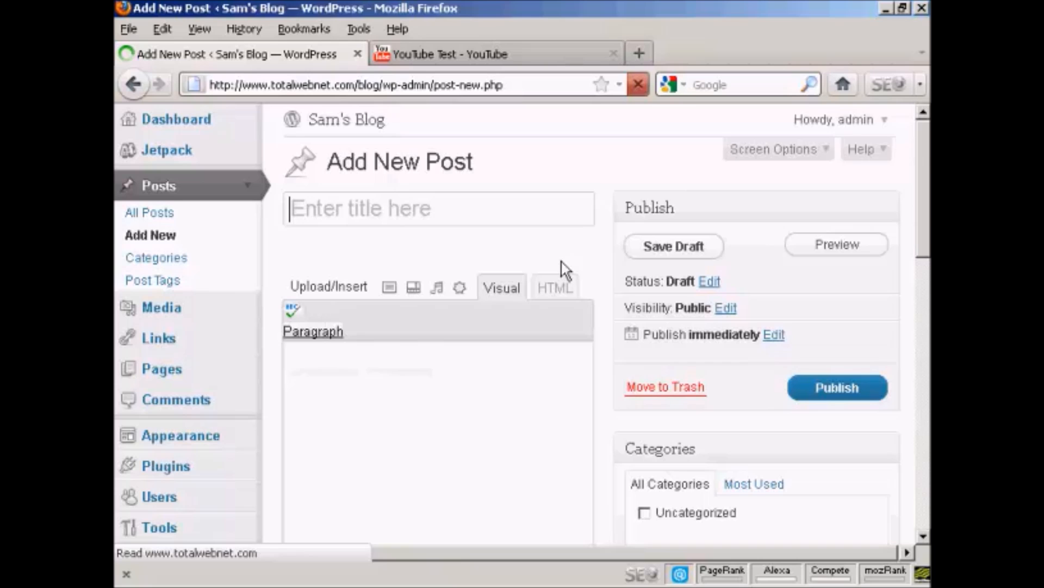
# Step: Title the post 'YouTube Video' and write 'This is a test video I made for this video!' in the body
pyautogui.write('You')
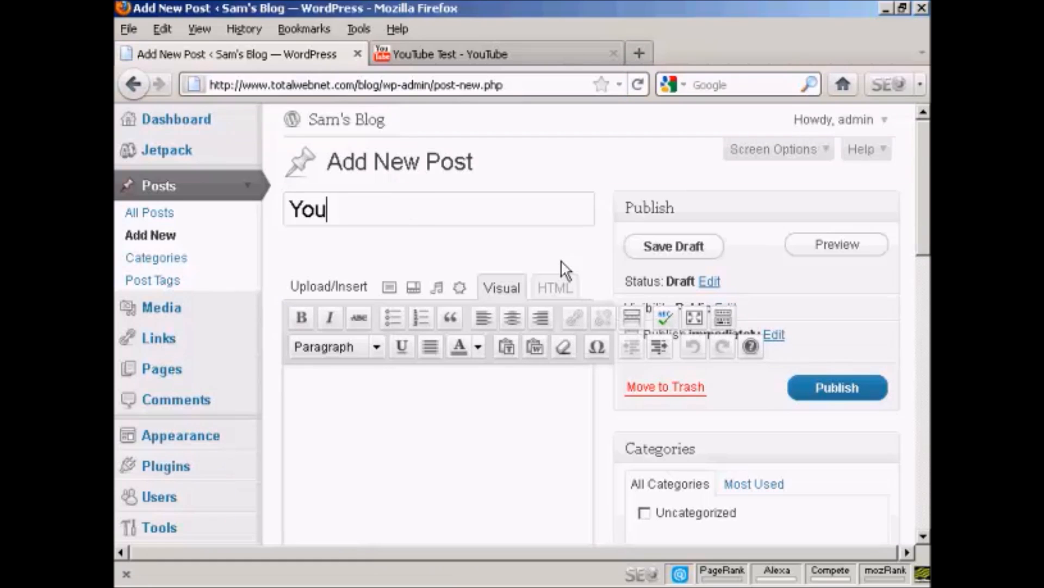
pyautogui.write('Tube Video')
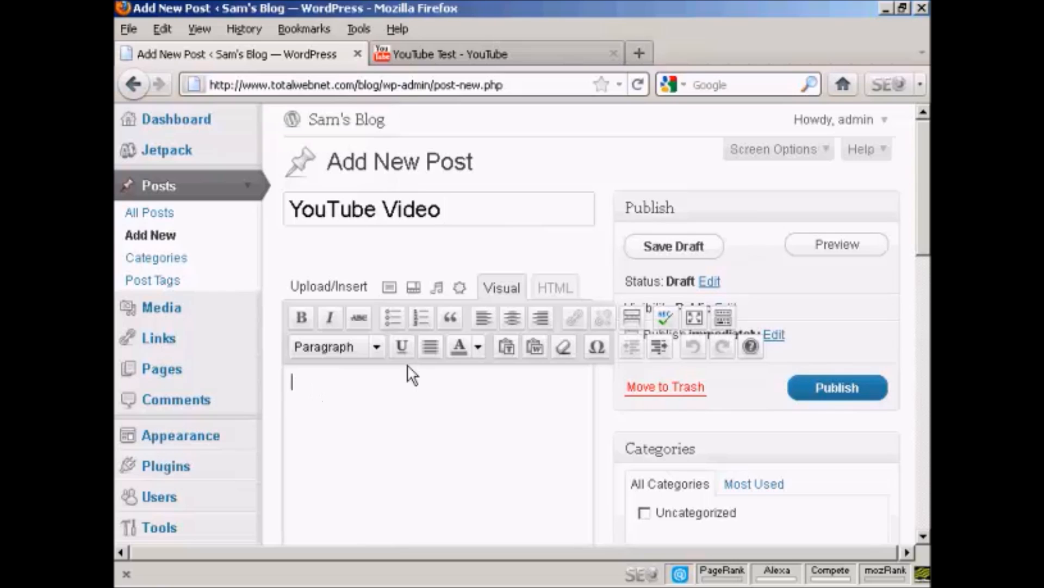
pyautogui.scroll(-3)
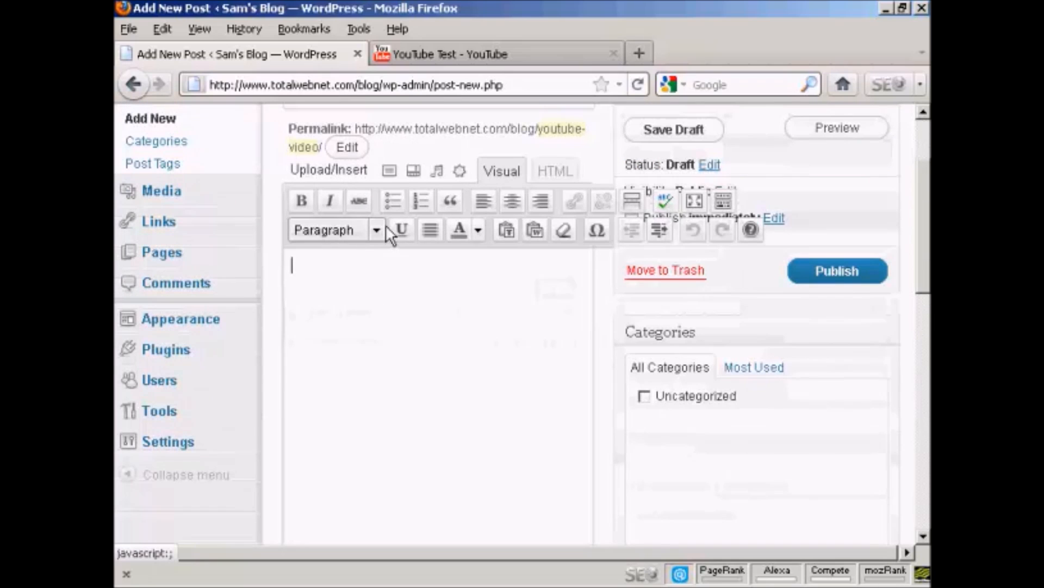
pyautogui.write('T')
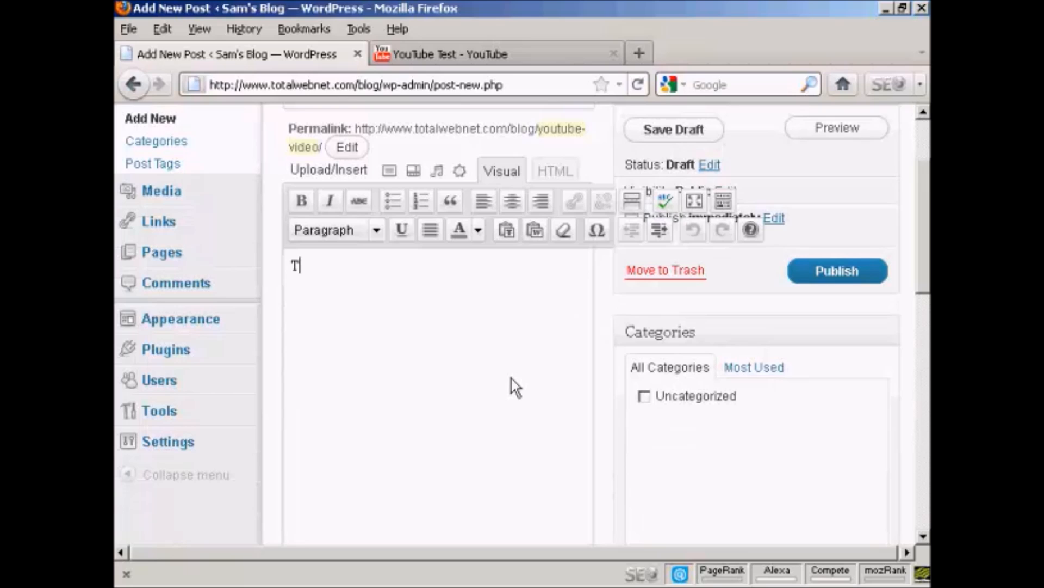
pyautogui.write('his is a')
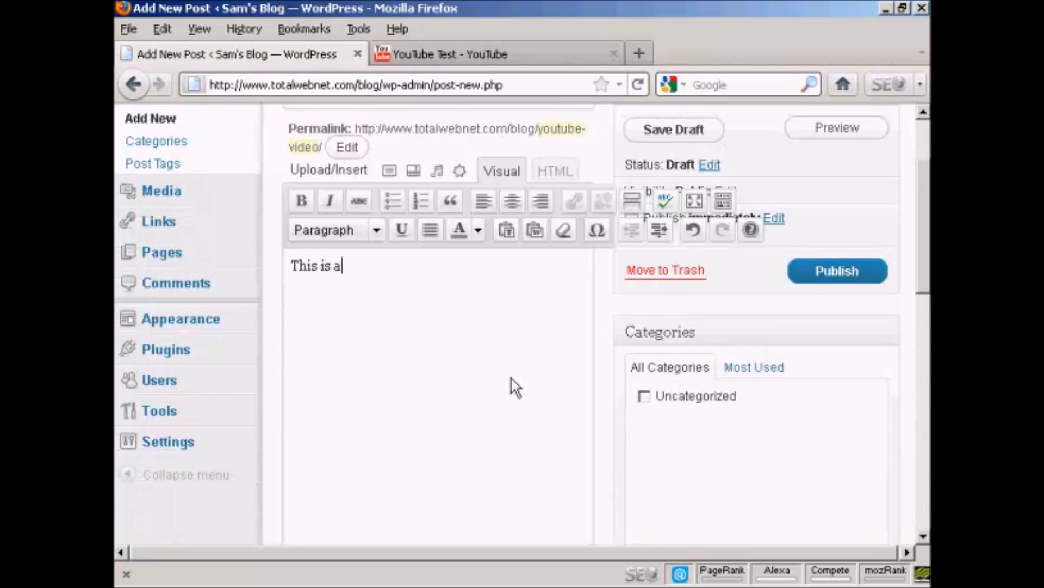
pyautogui.write('test video I')
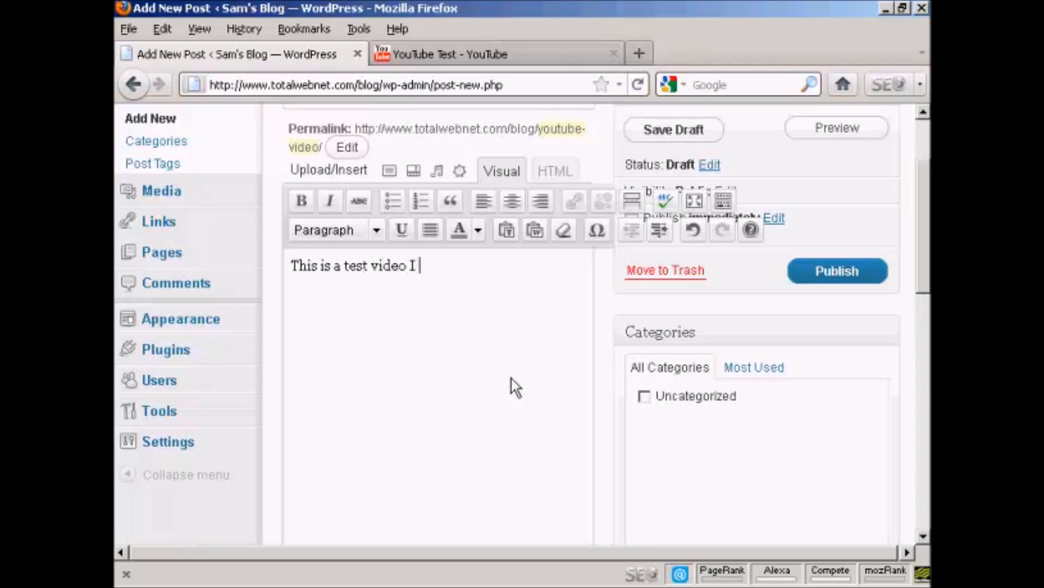
pyautogui.write('made')
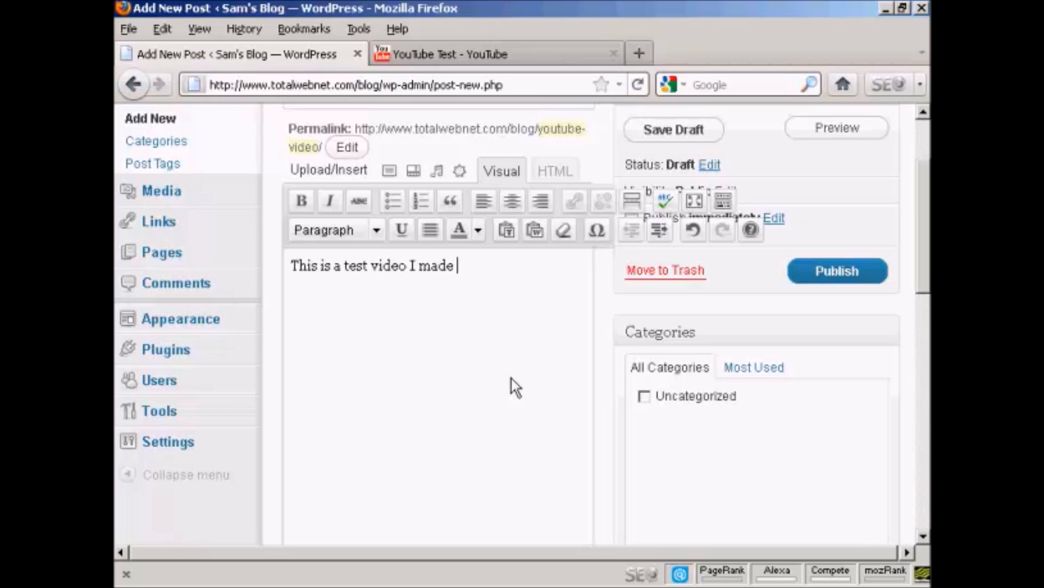
pyautogui.write('for this vid')
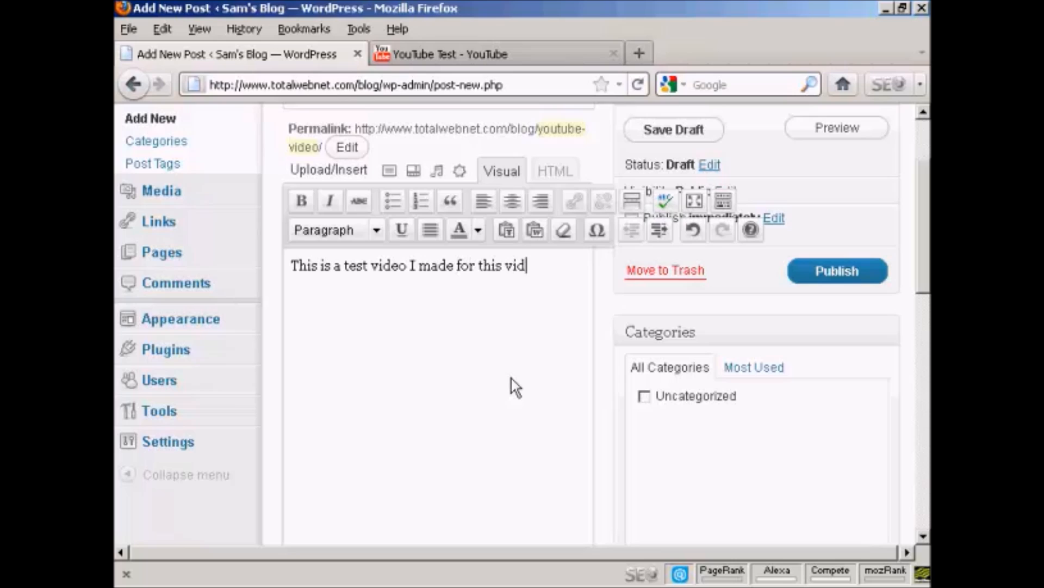
pyautogui.write('eo!')
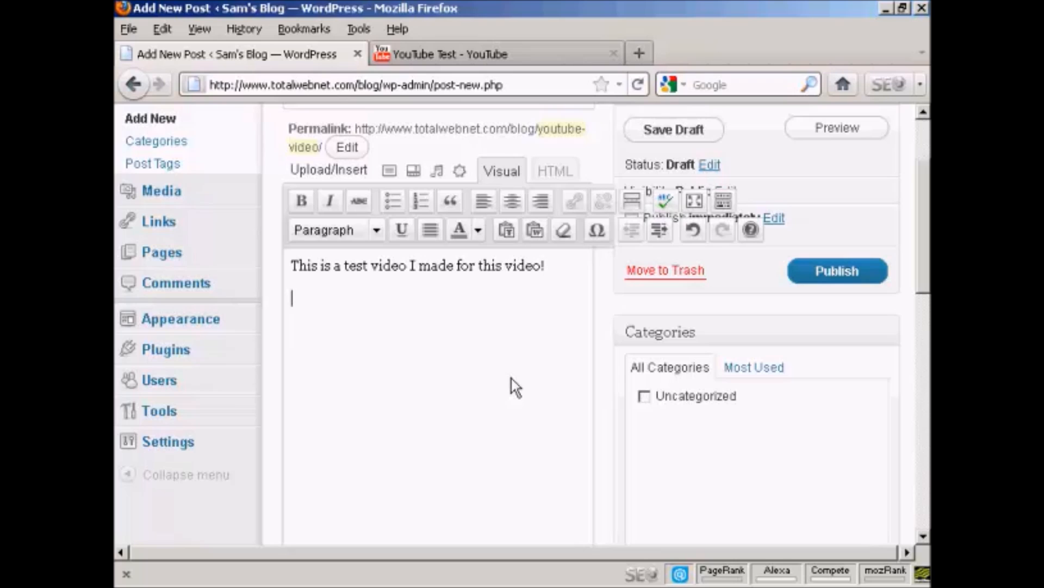
pyautogui.moveTo(296, 310)
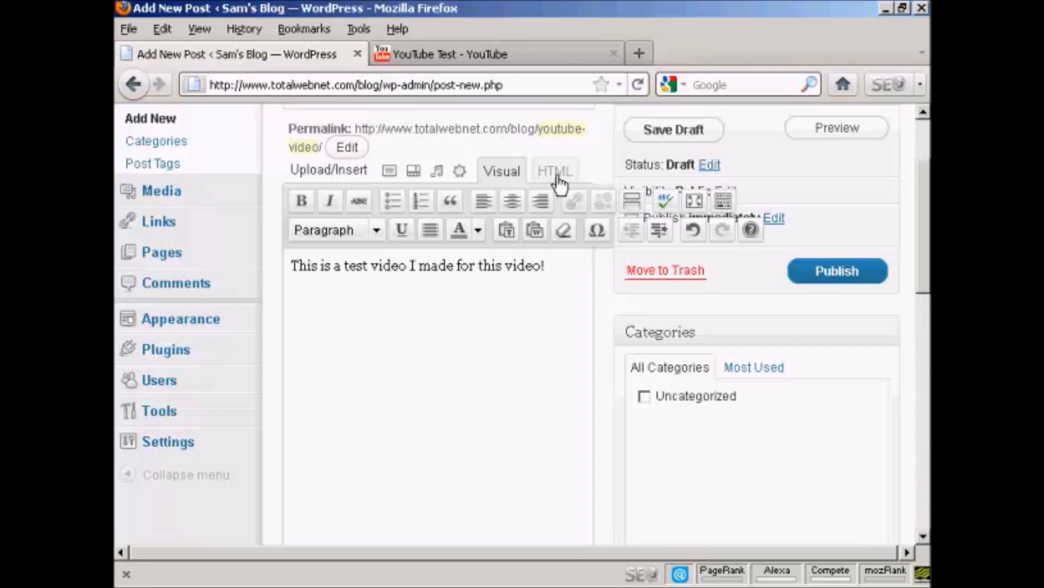
# Step: Paste the YouTube iframe embed code below the sentence in the post's HTML view
pyautogui.click(554, 171)
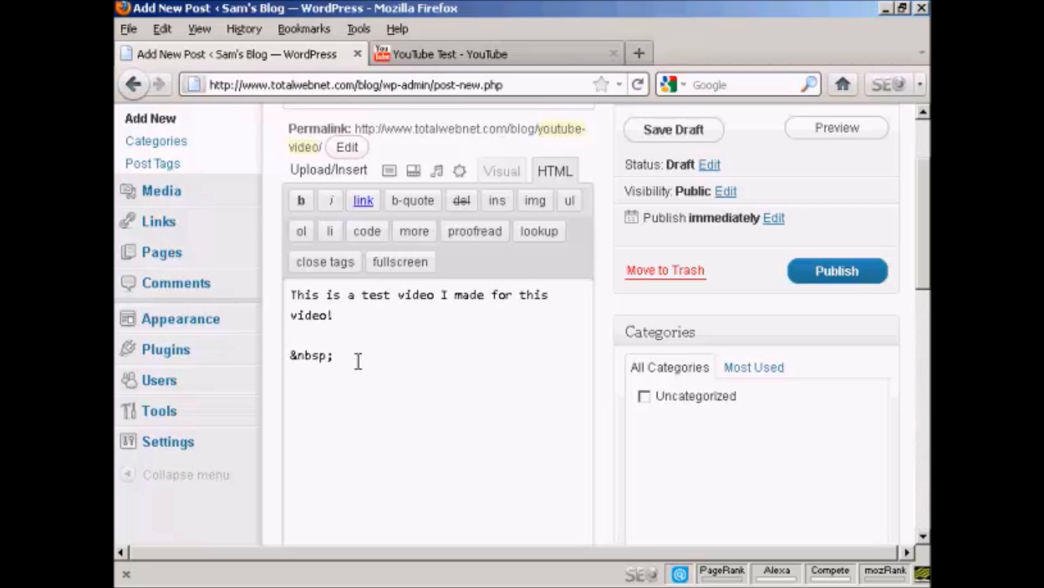
pyautogui.write('<iframe width="425" height="349" src="http://www.youtube.com/embed/FuynVA8DhoQ?rel=0" frameborder="0" allowfullscreen></iframe>')
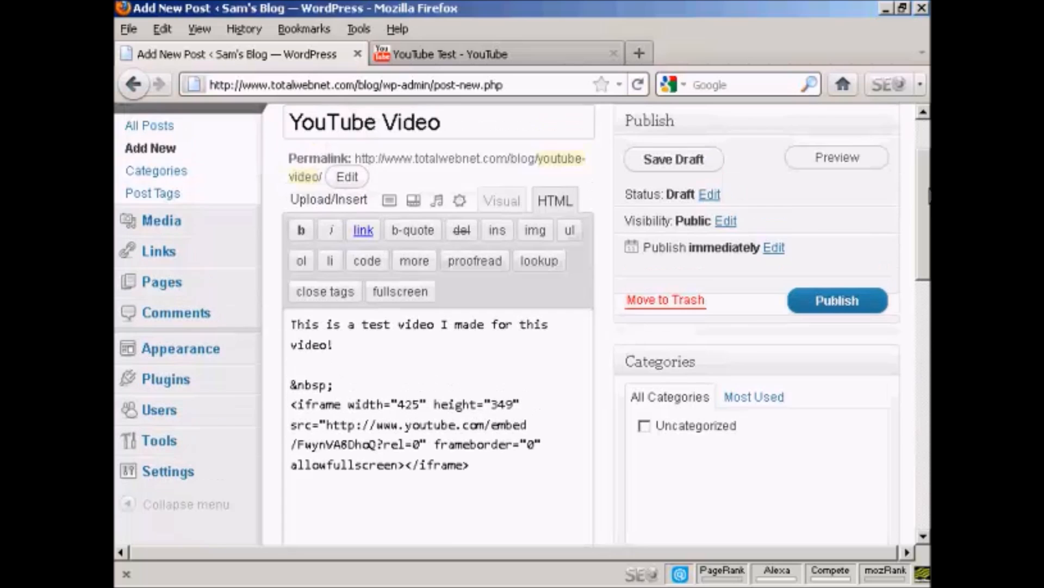
pyautogui.click(836, 157)
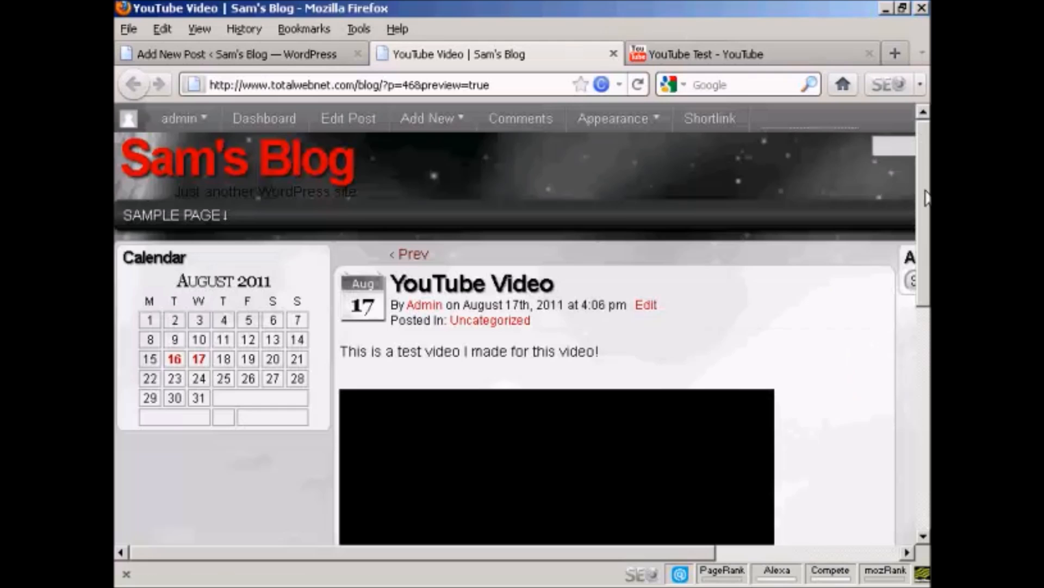
pyautogui.scroll(-3)
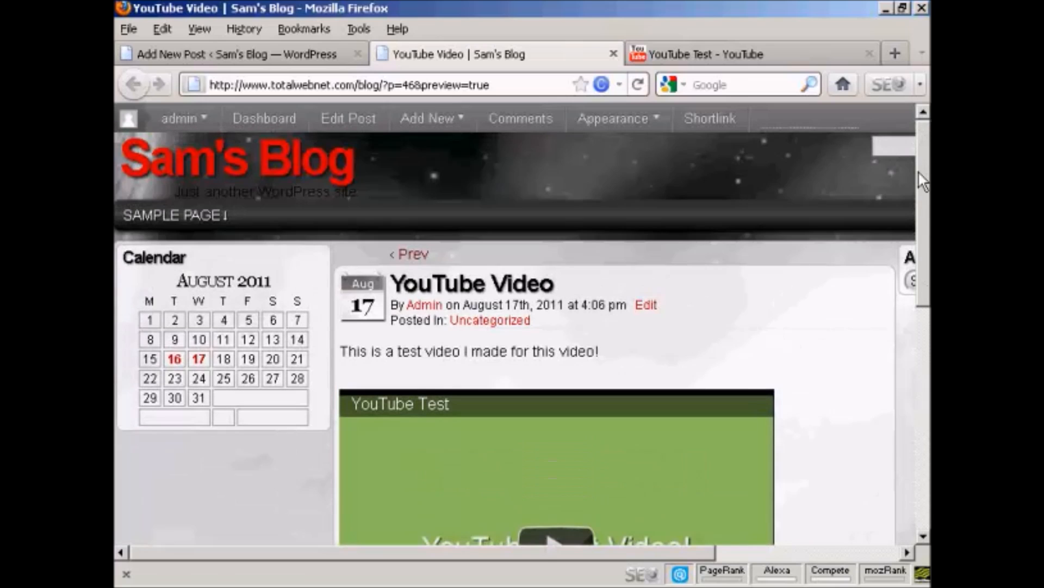
pyautogui.scroll(-3)
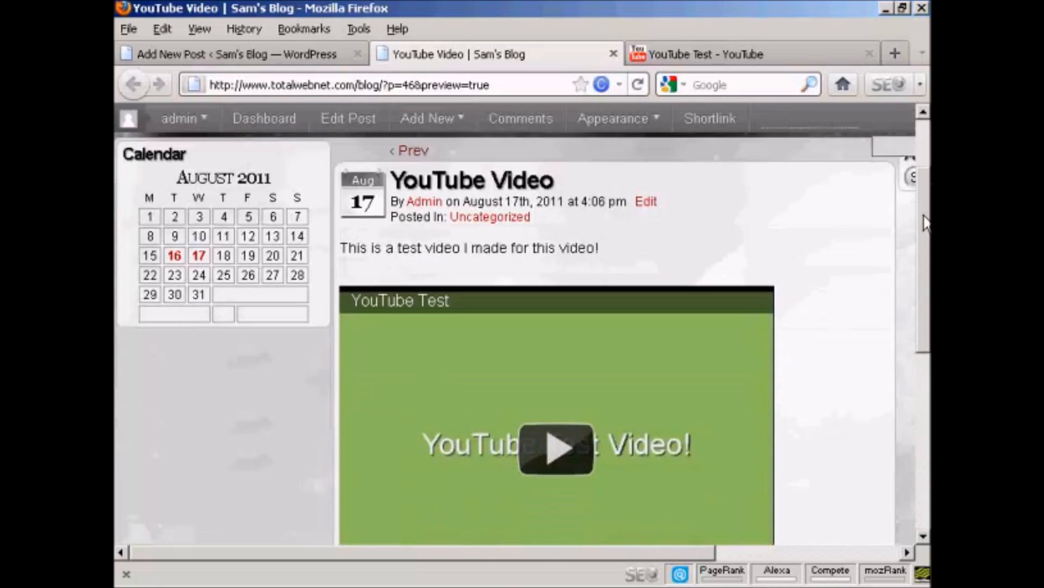
pyautogui.scroll(-3)
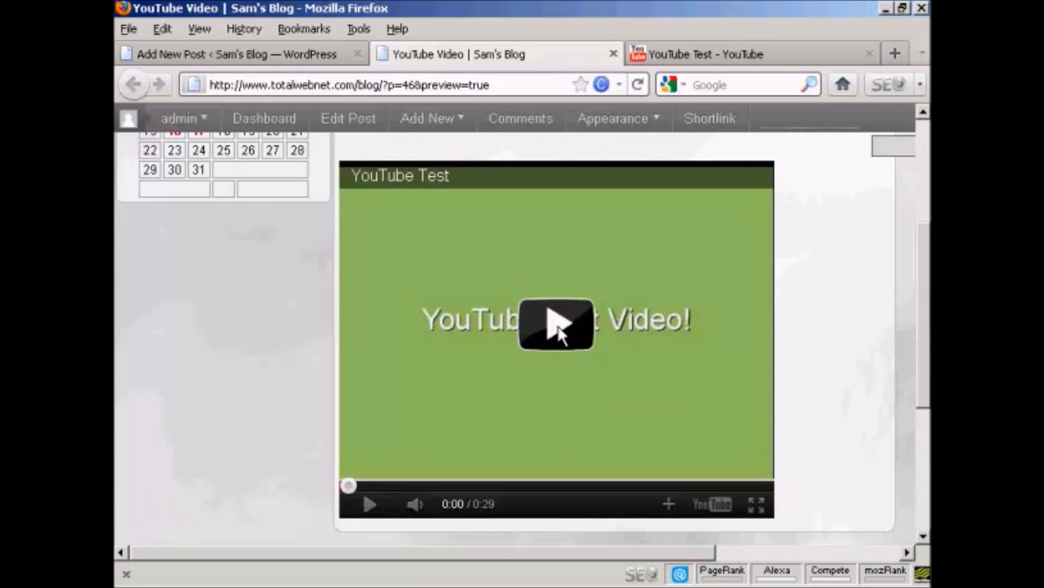
pyautogui.click(557, 325)
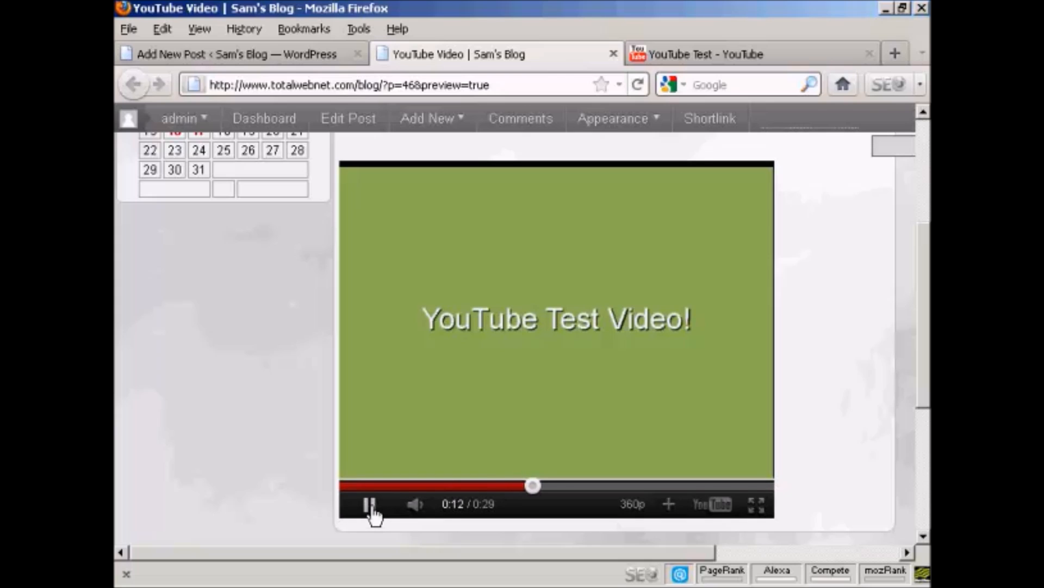
pyautogui.click(369, 503)
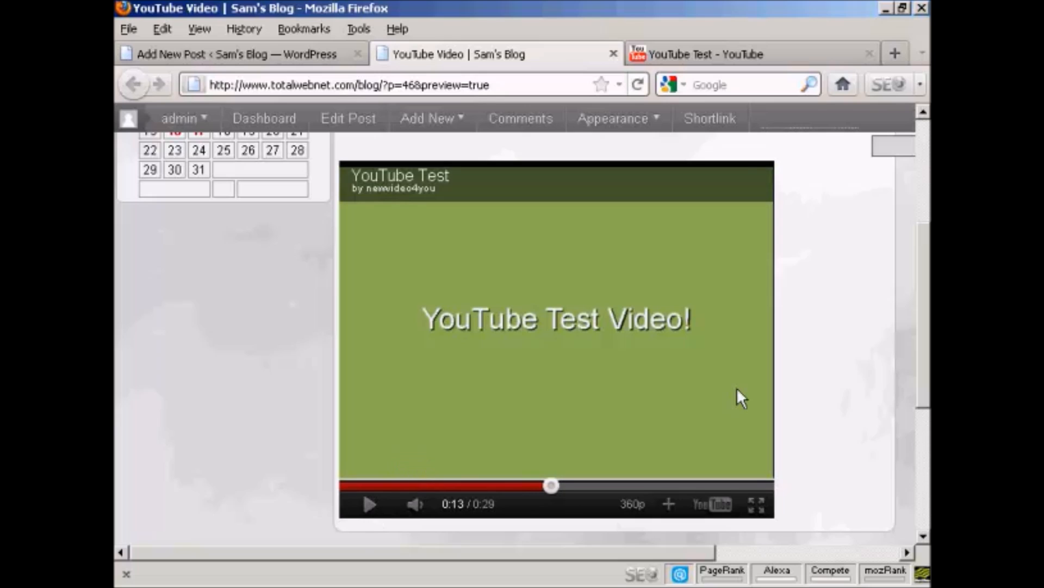
pyautogui.moveTo(925, 346)
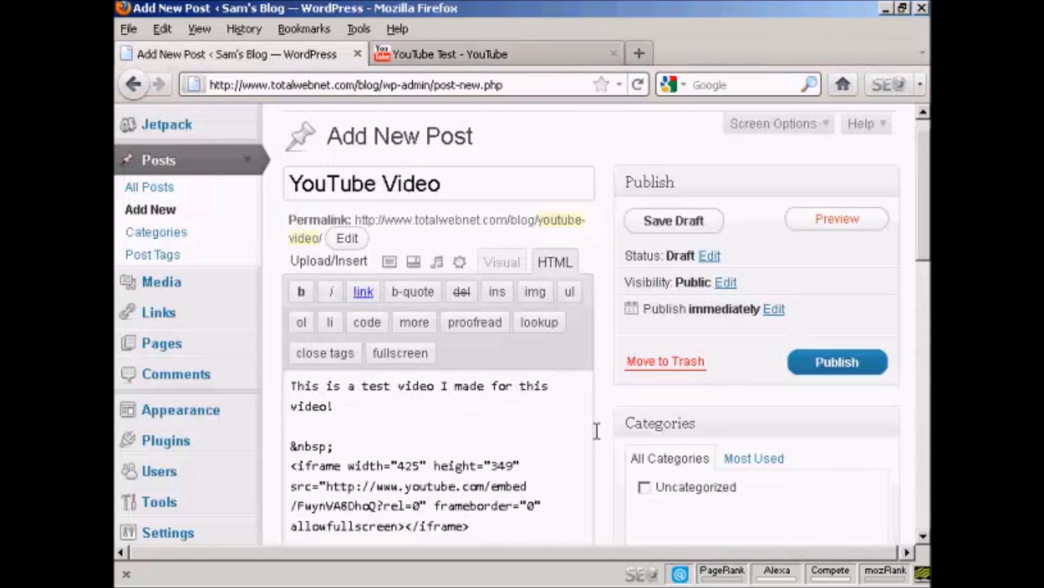
pyautogui.moveTo(506, 279)
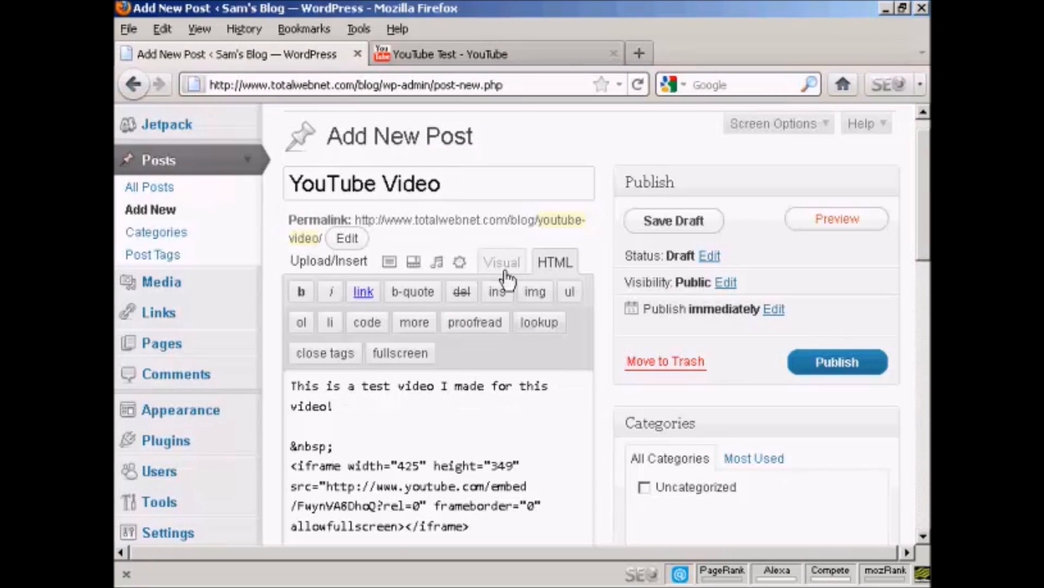
# Step: Preview the embed in the Visual editor, then return to the HTML source
pyautogui.click(500, 261)
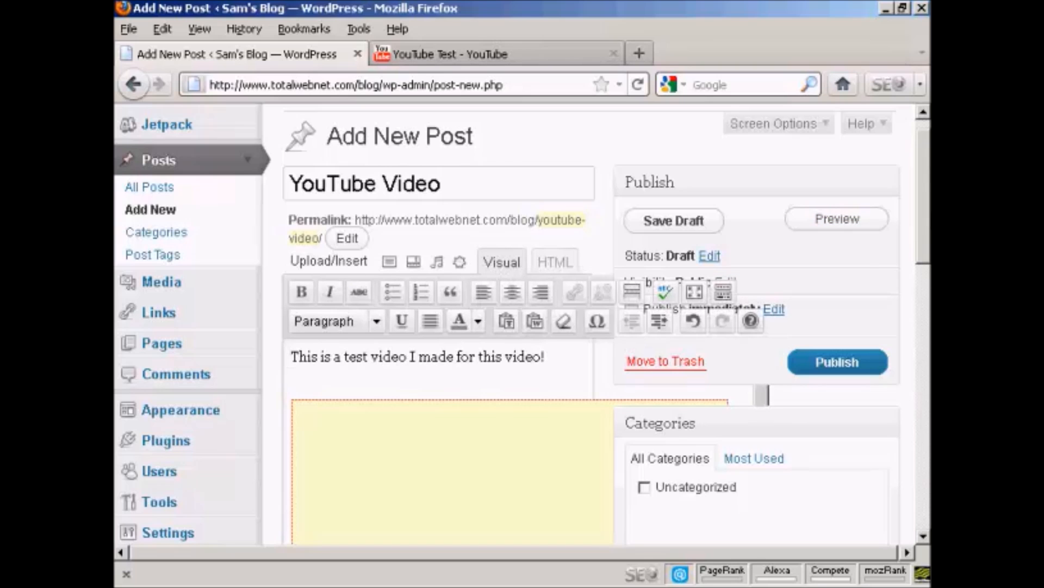
pyautogui.scroll(-3)
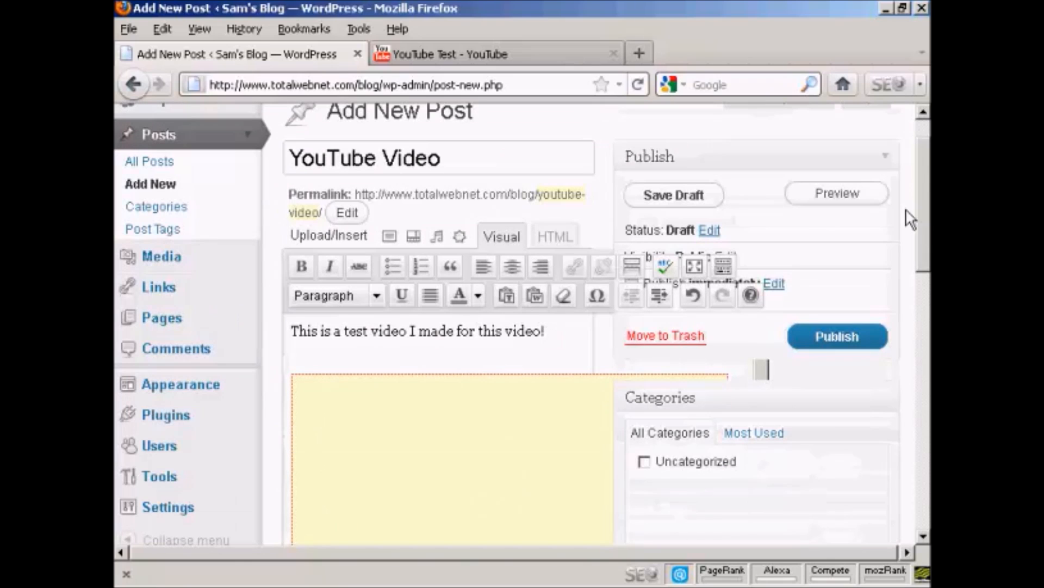
pyautogui.click(554, 237)
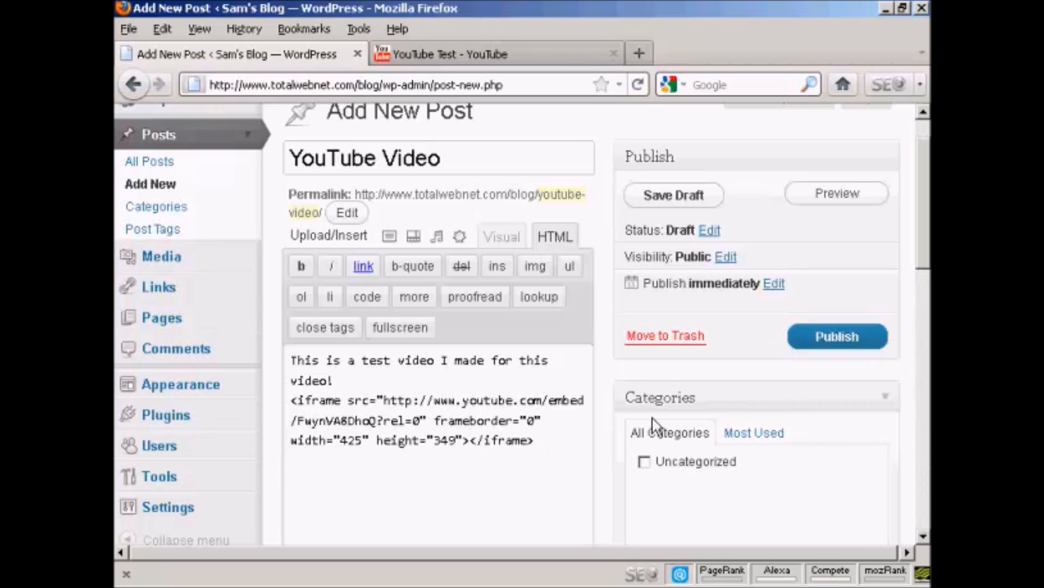
# Step: Publish the post and follow the 'Post published' notice's link to it
pyautogui.click(838, 336)
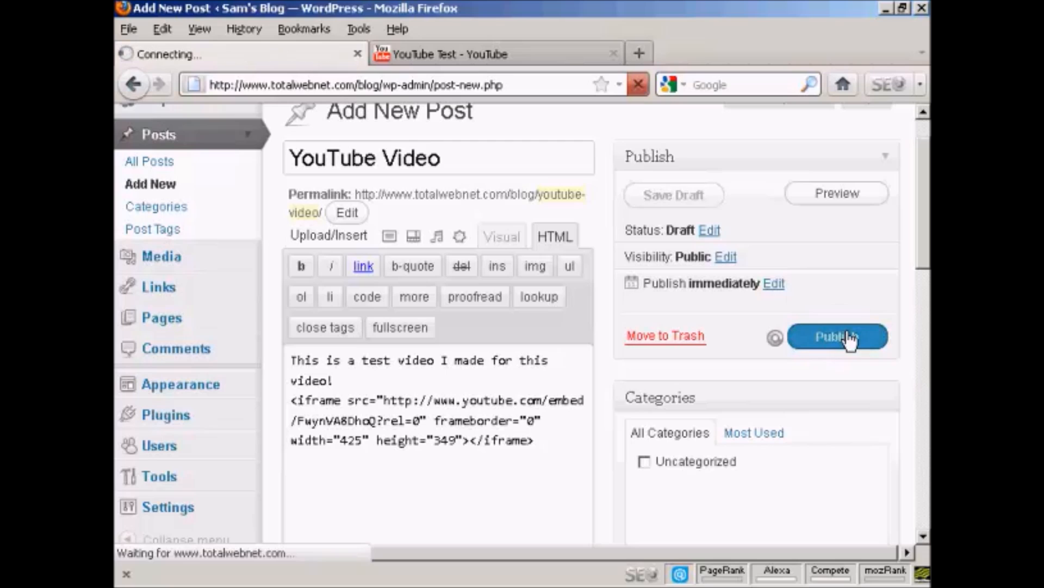
pyautogui.click(837, 336)
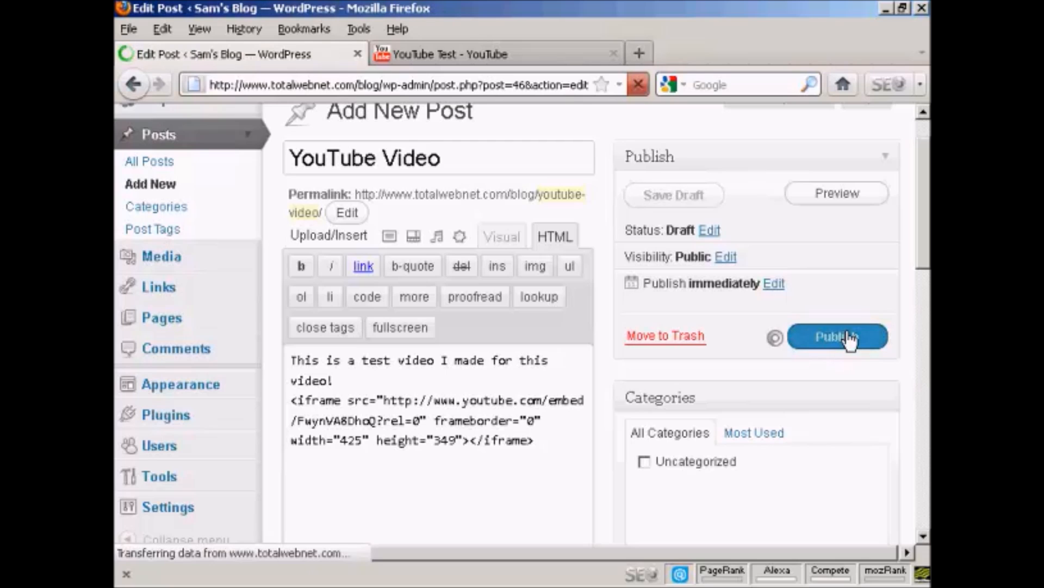
pyautogui.click(837, 336)
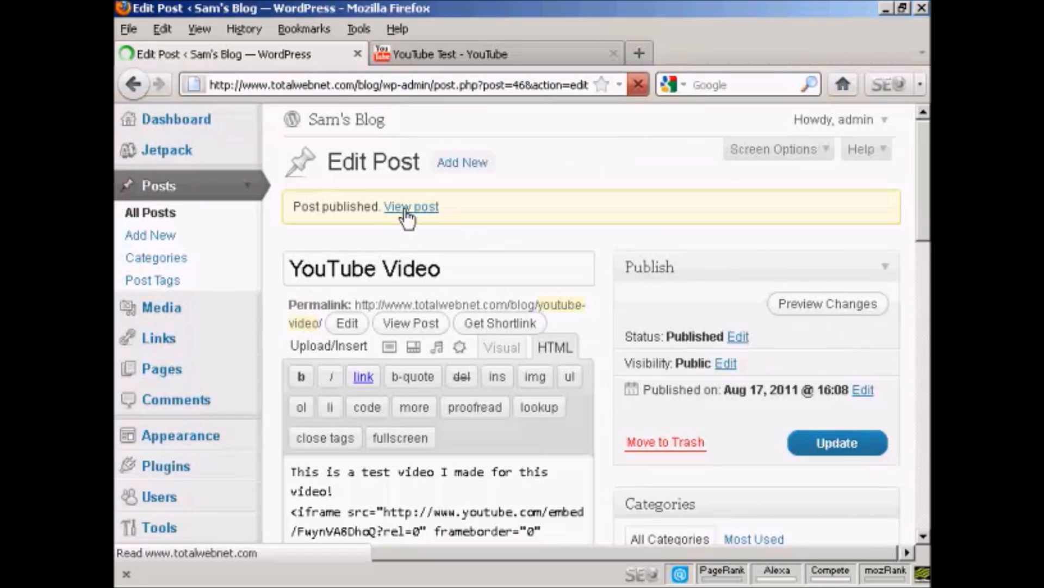
pyautogui.click(410, 207)
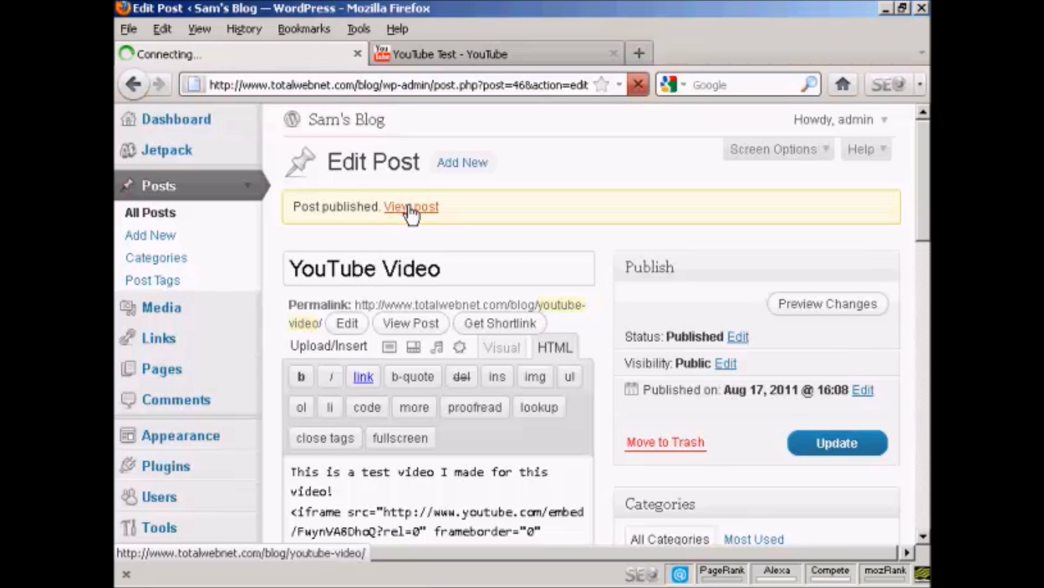
# Step: View the live post and scroll to its intro sentence and embedded YouTube player
pyautogui.click(411, 206)
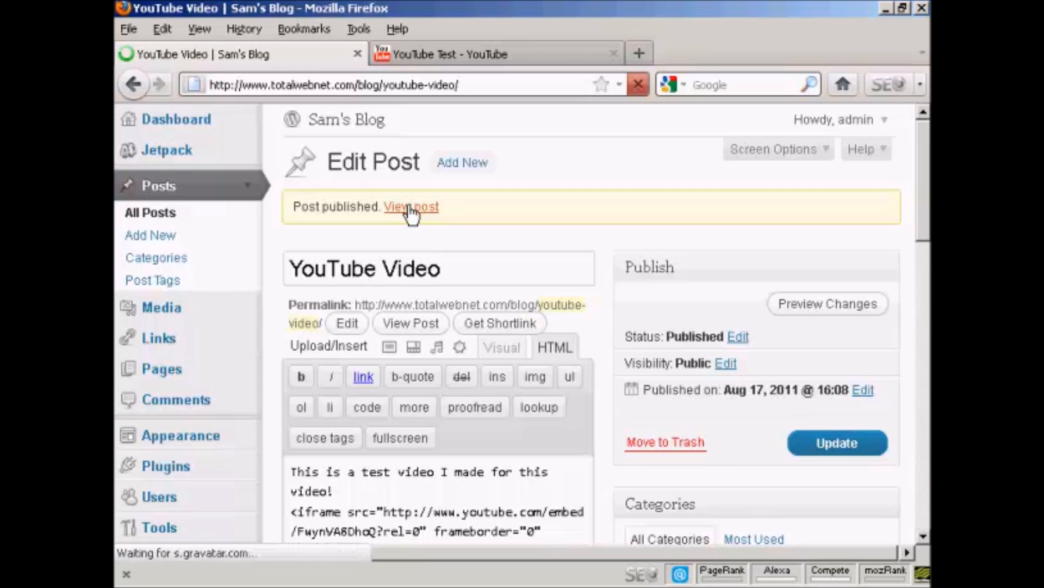
pyautogui.click(410, 207)
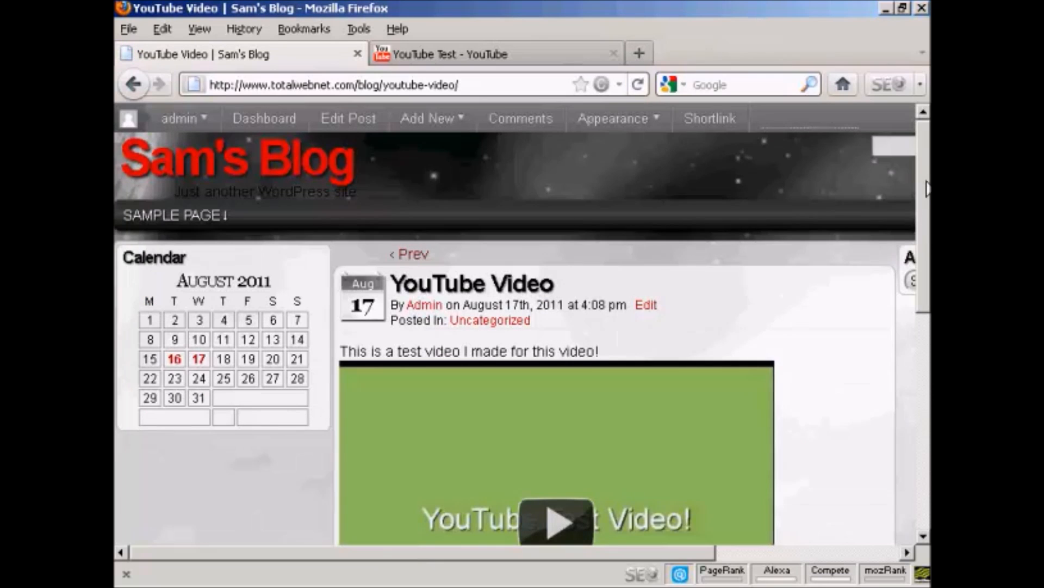
pyautogui.scroll(-3)
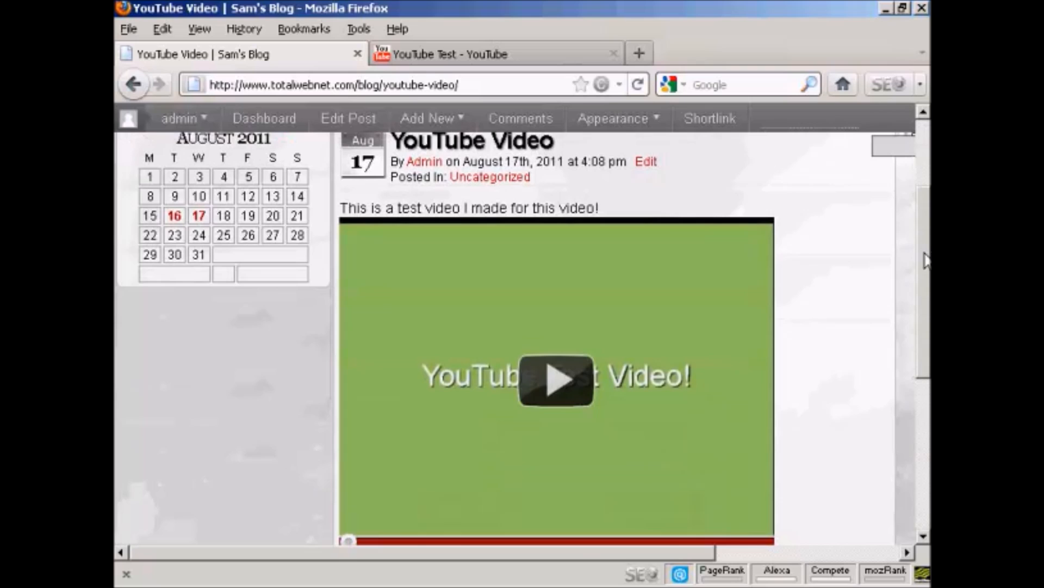
pyautogui.scroll(-3)
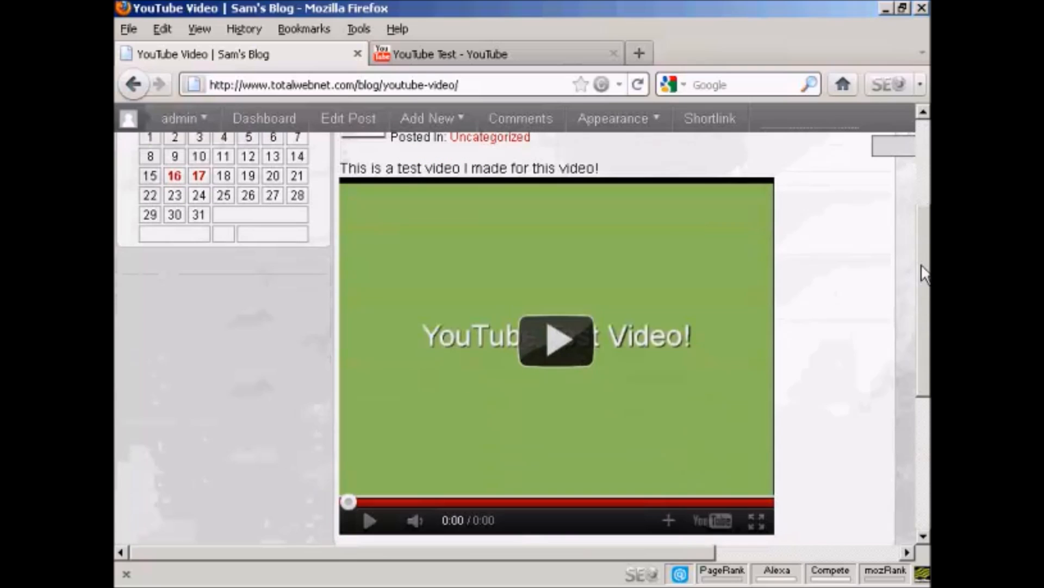